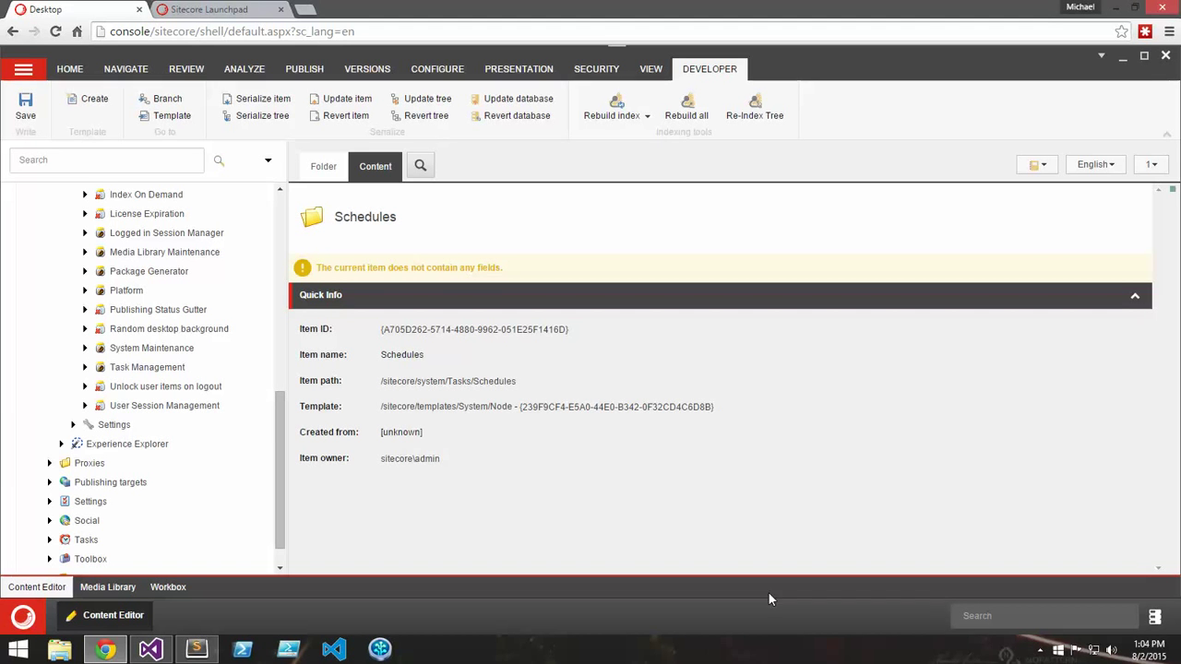
mouse_move(85, 369)
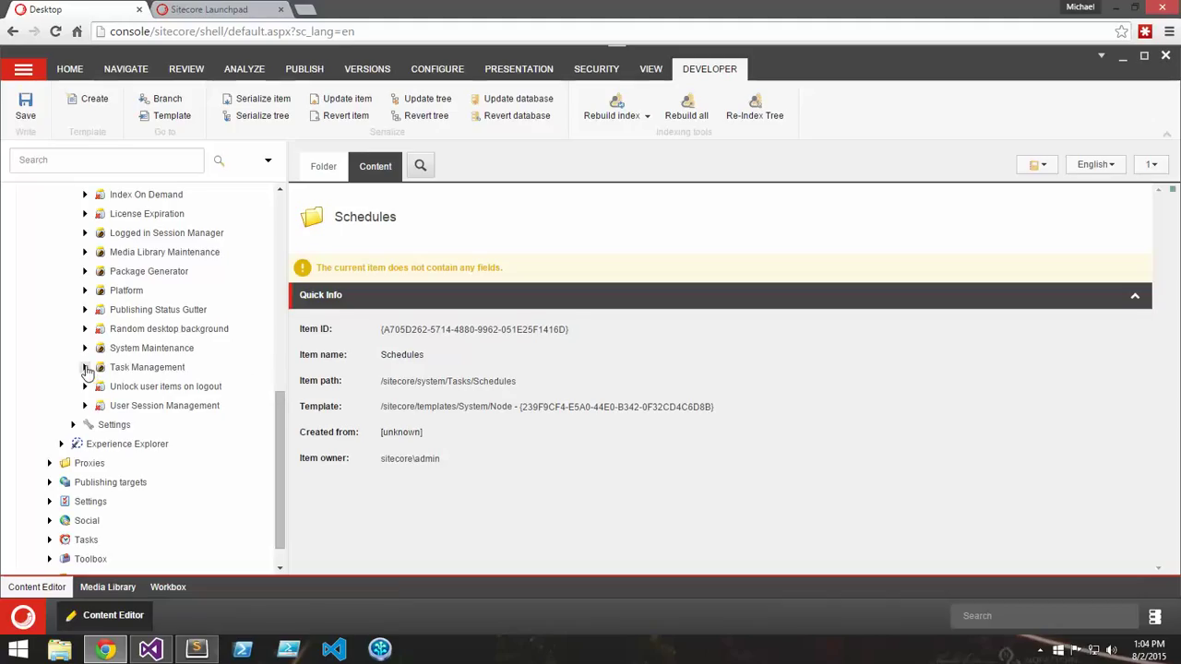
- Expand Task Management in the content tree to reveal its task scripts
left_click(84, 368)
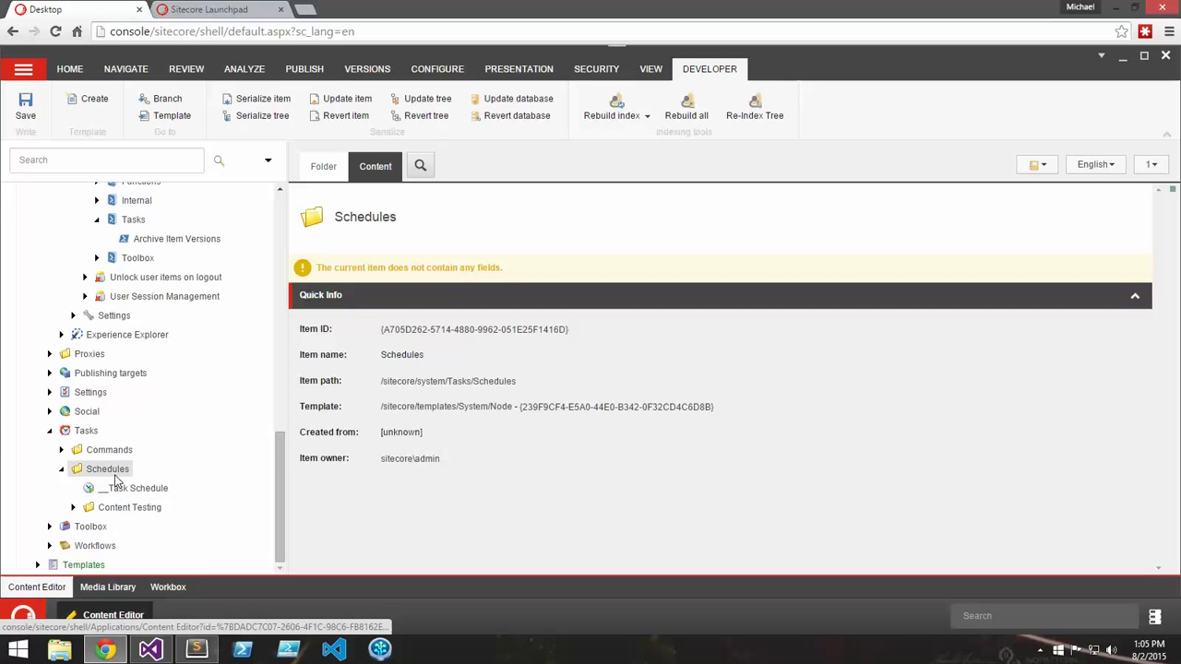
- Insert a PowerShell Scripted Task Schedule under Schedules named 'Archive'
right_click(107, 469)
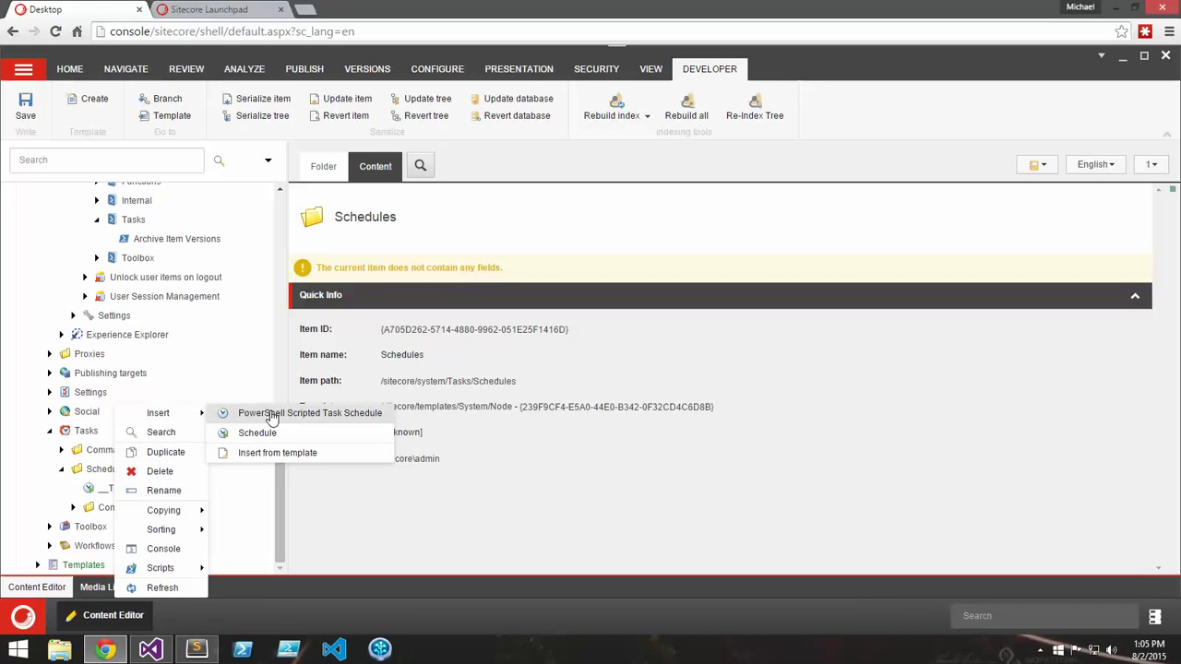
left_click(310, 413)
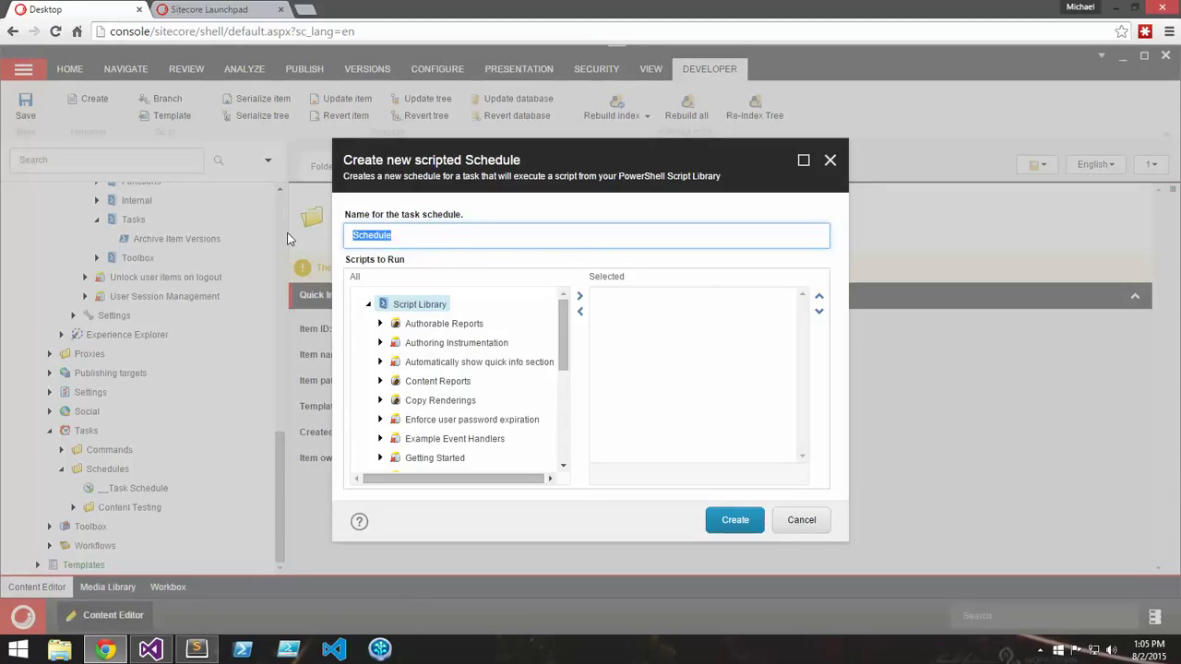
type("Archive Item Versions")
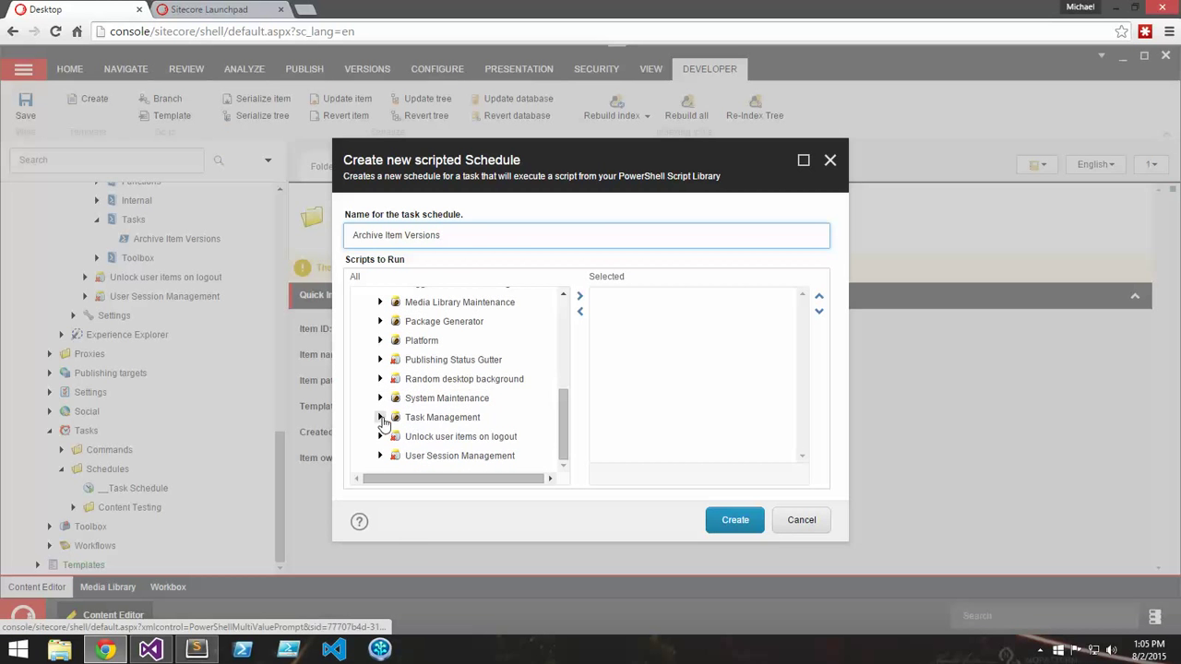
- Add the Archive Item Versions script from Task Management > Tasks and create the schedule
left_click(380, 417)
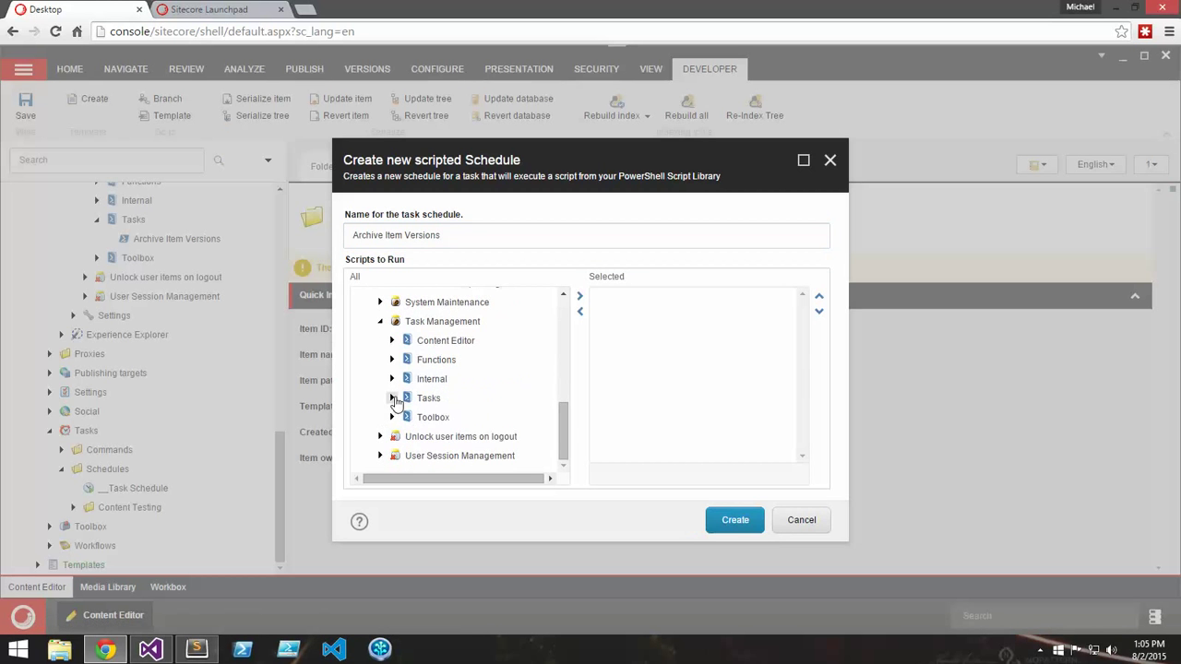
left_click(395, 399)
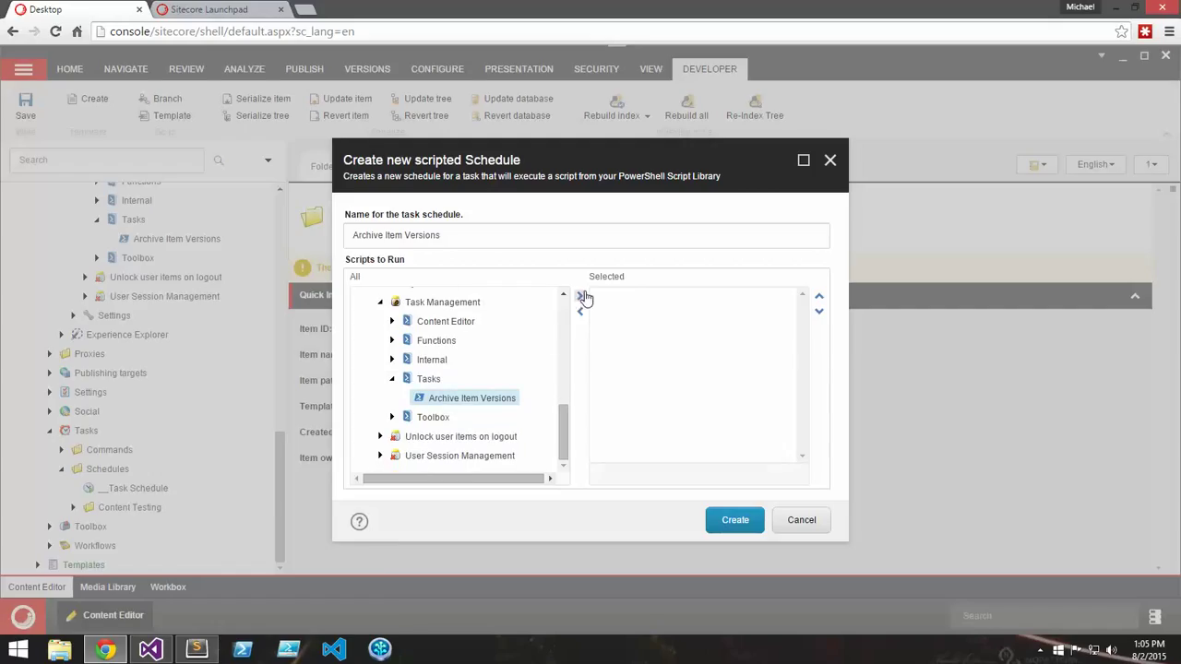
left_click(583, 295)
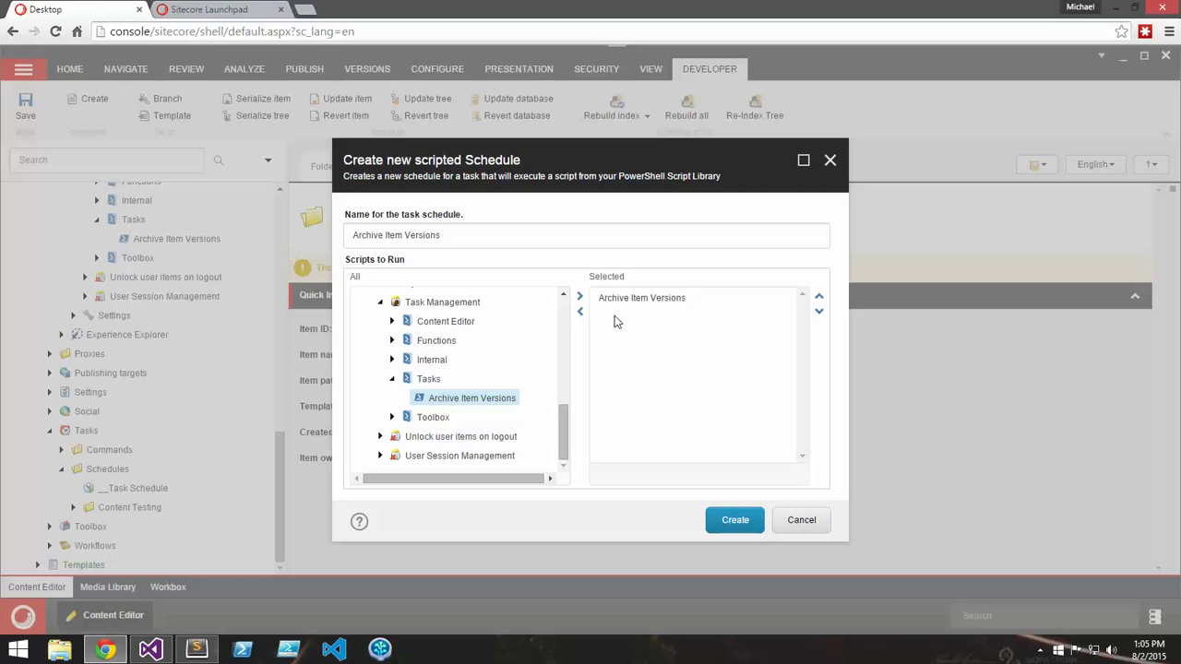
mouse_move(620, 402)
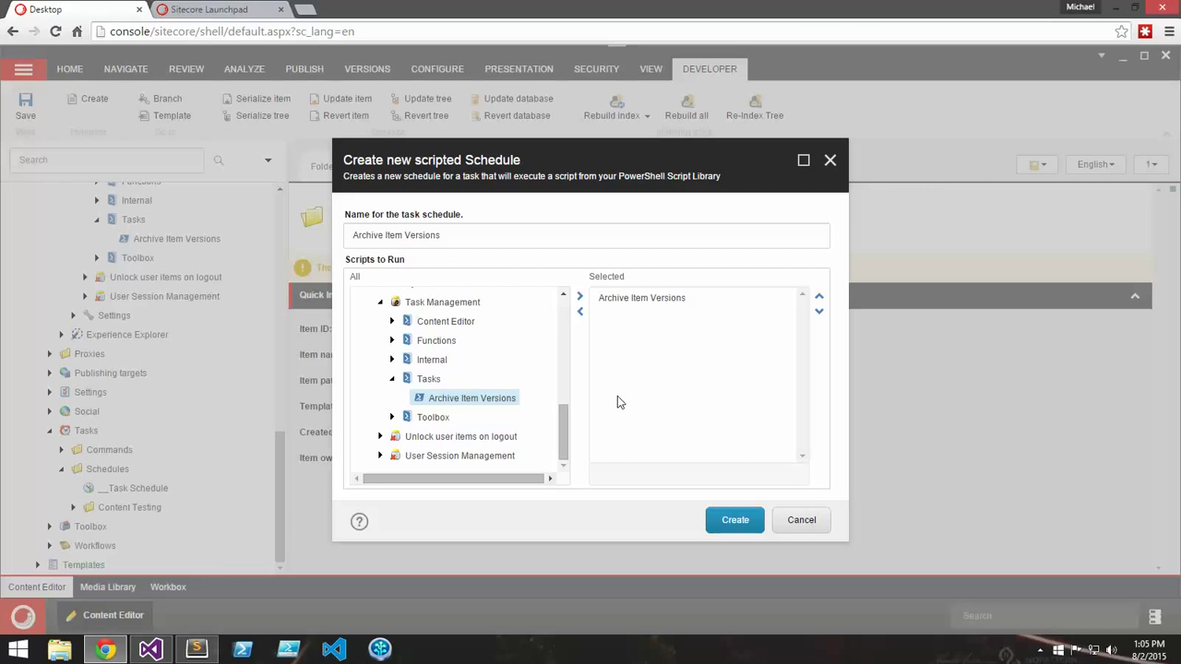
left_click(735, 520)
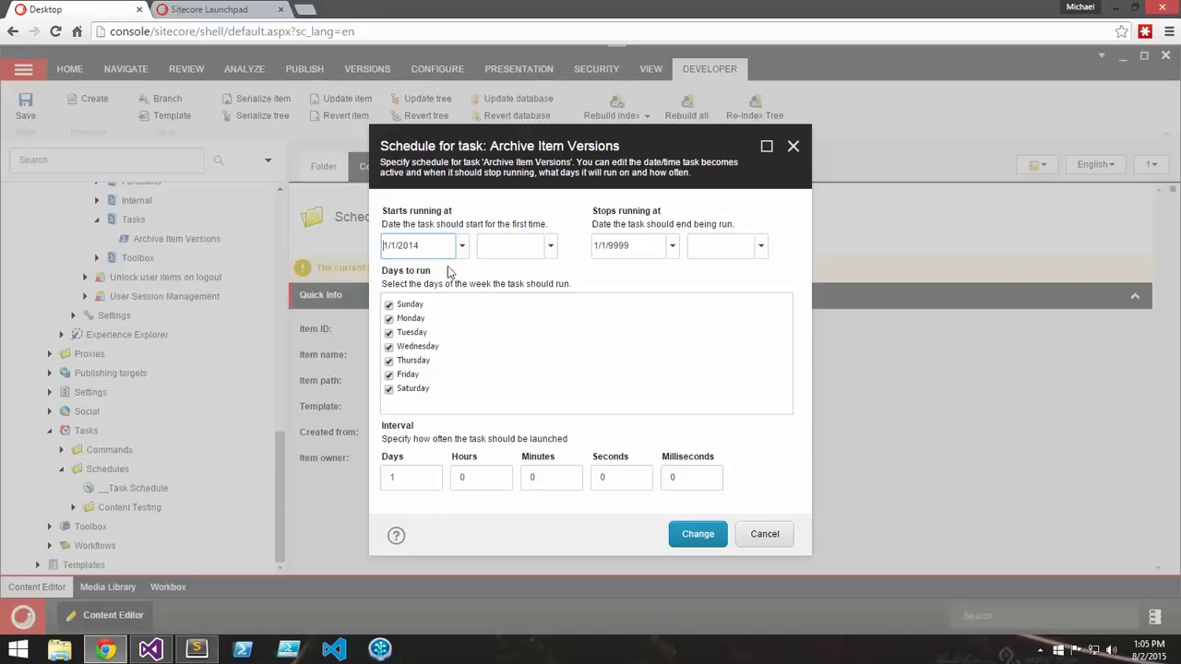
mouse_move(454, 411)
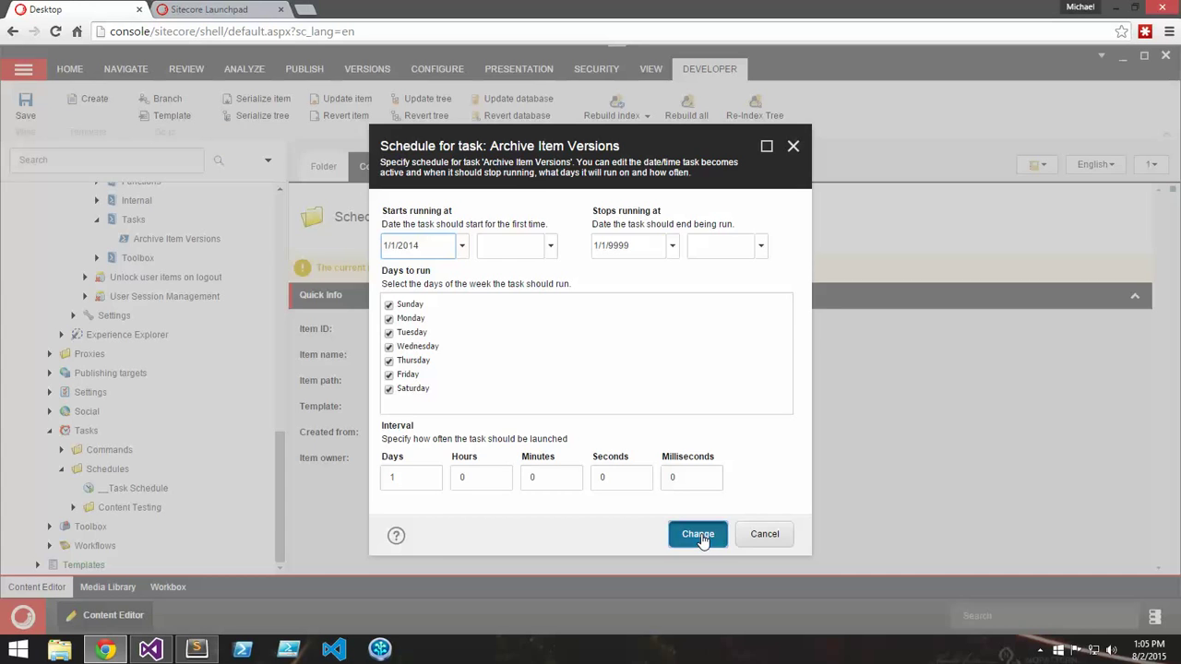
- Confirm the schedule: start 1/1/2014, all days checked, 1-day interval
left_click(697, 535)
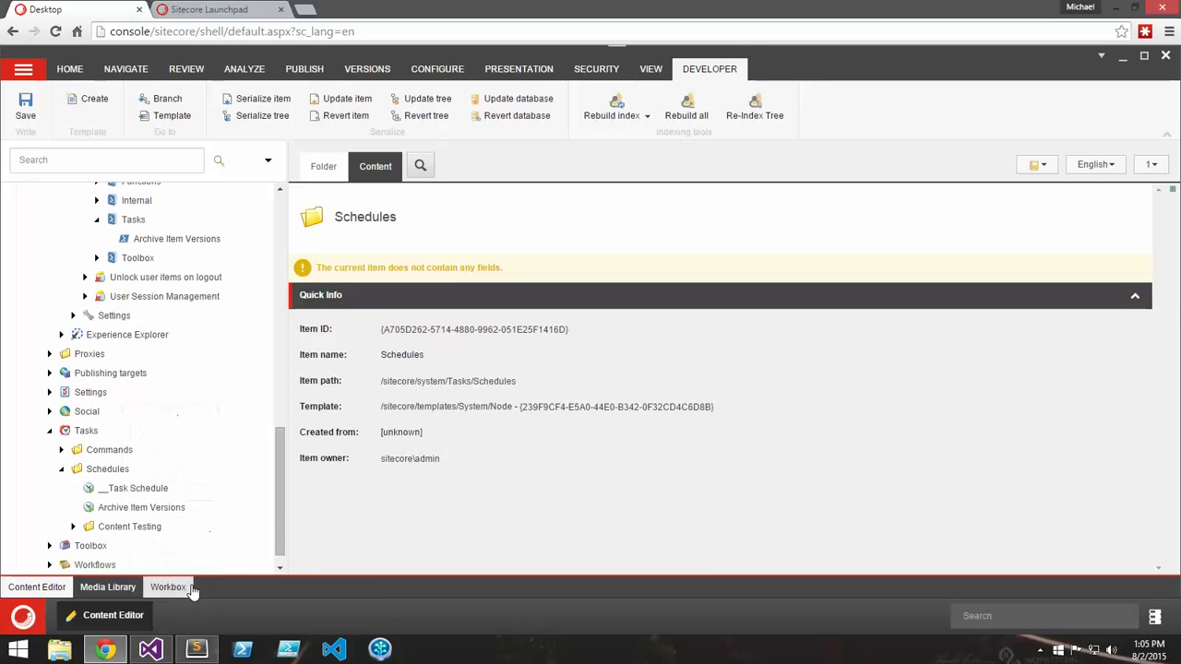
- Review the Archive Item Versions command, script path and schedule, and expand Commands to show PowerShellScriptCommand
left_click(143, 507)
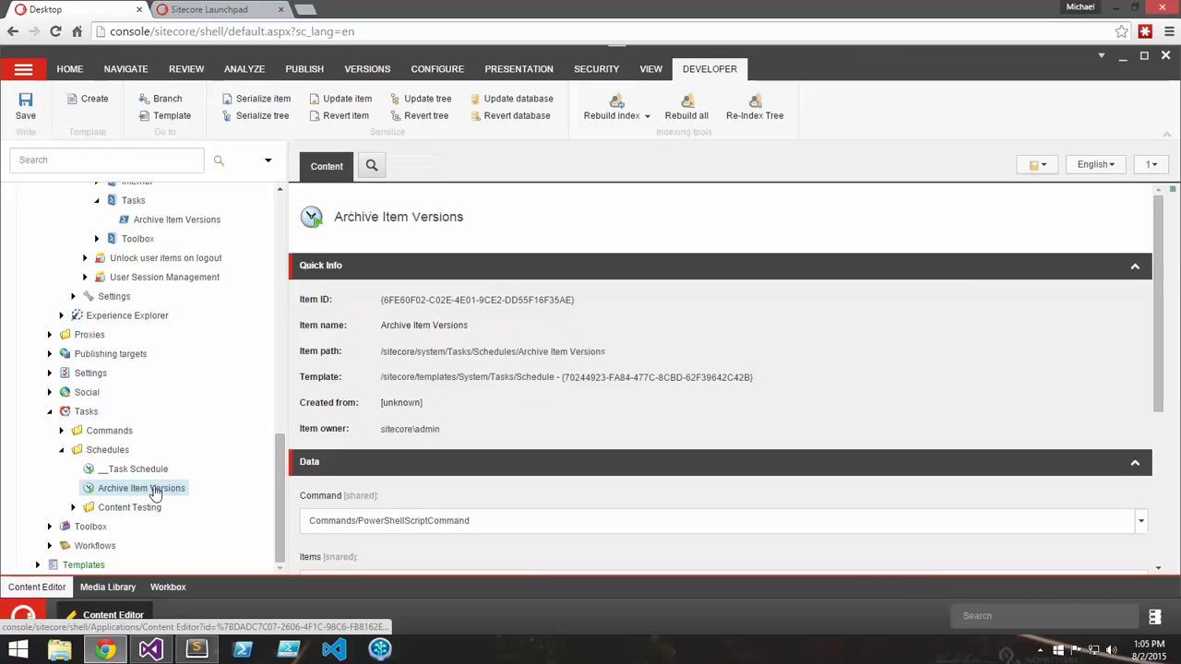
scroll("down", 3)
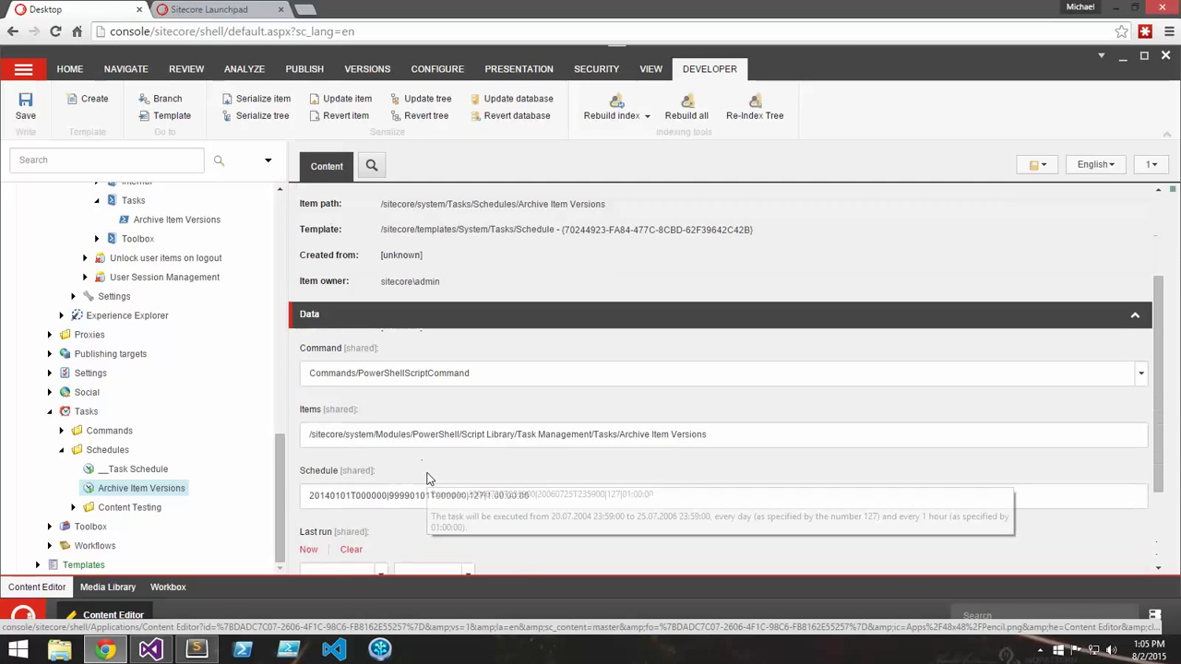
scroll("down", 3)
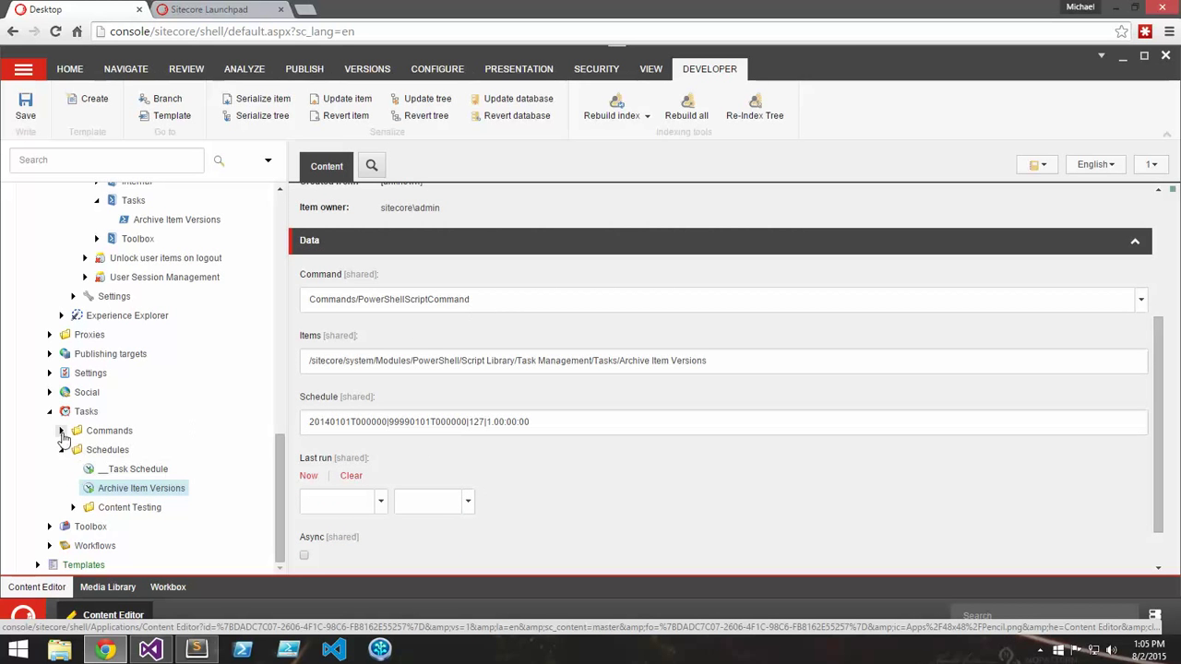
left_click(61, 432)
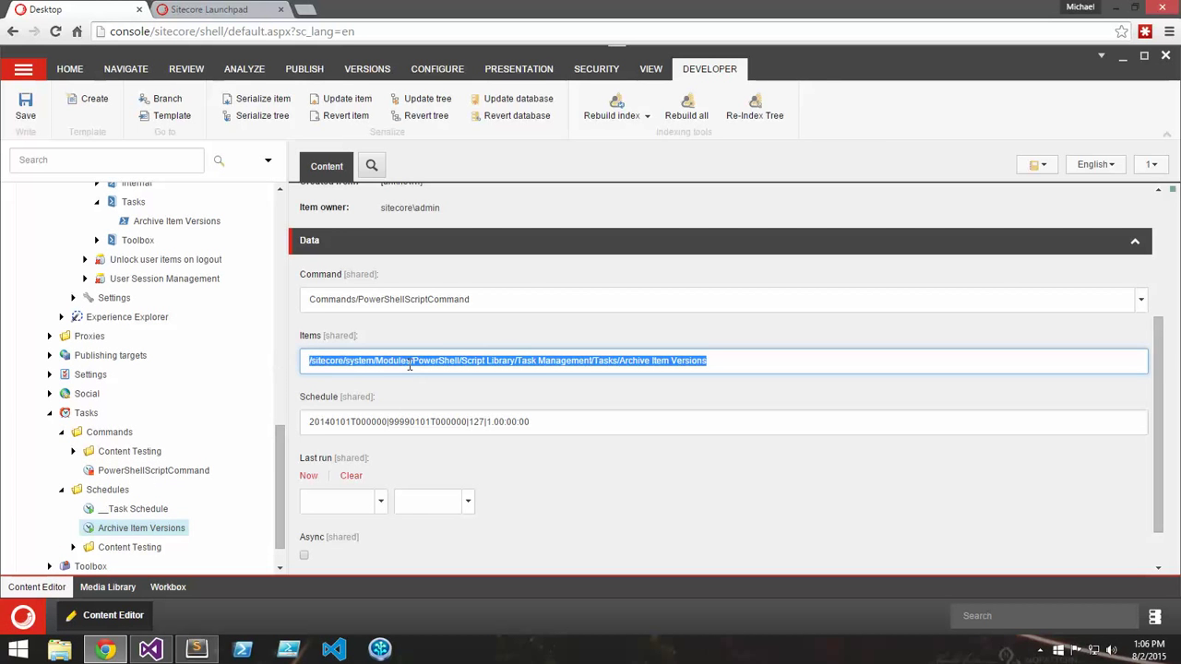
scroll("down", 3)
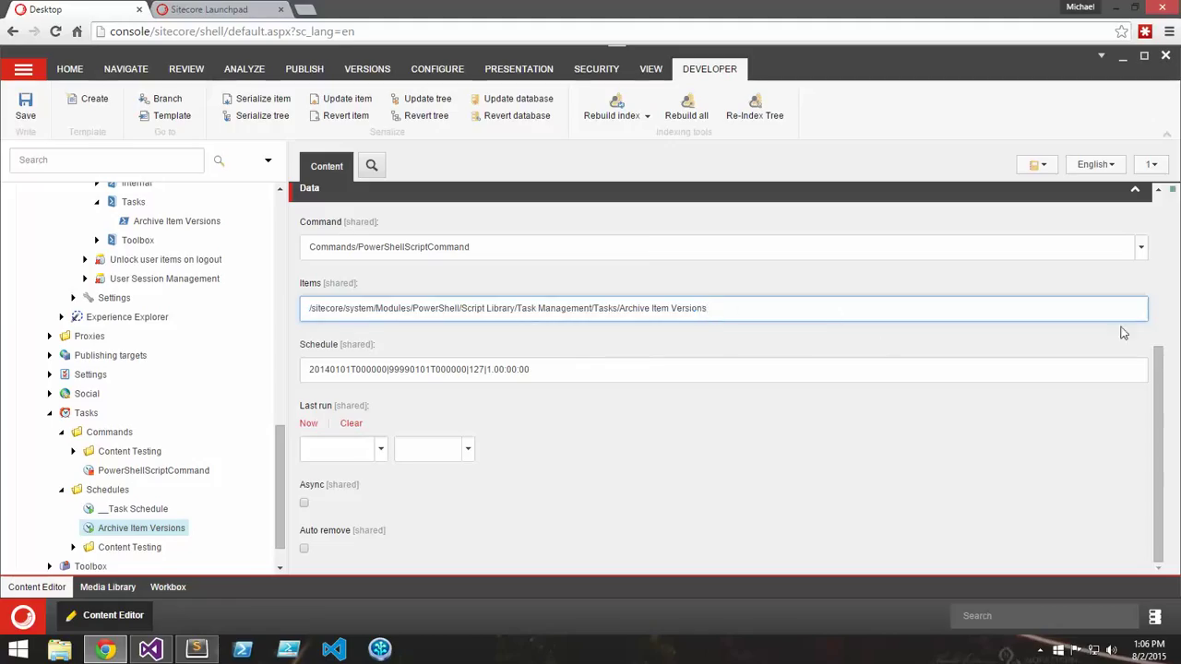
mouse_move(159, 539)
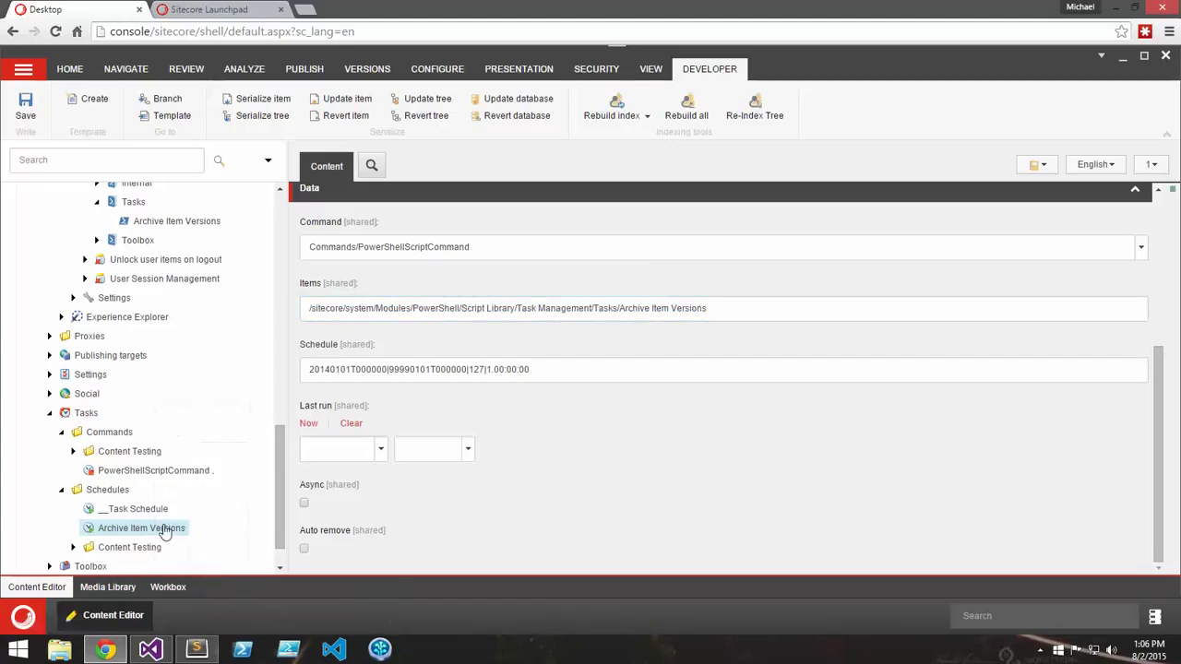
right_click(141, 528)
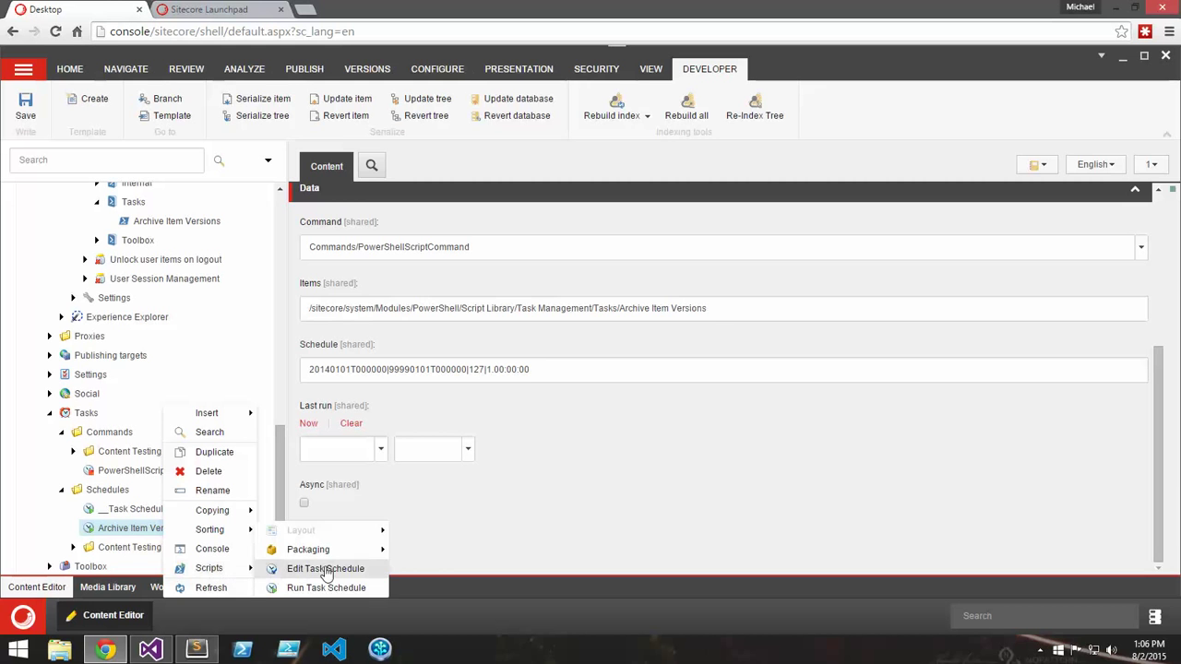
left_click(325, 568)
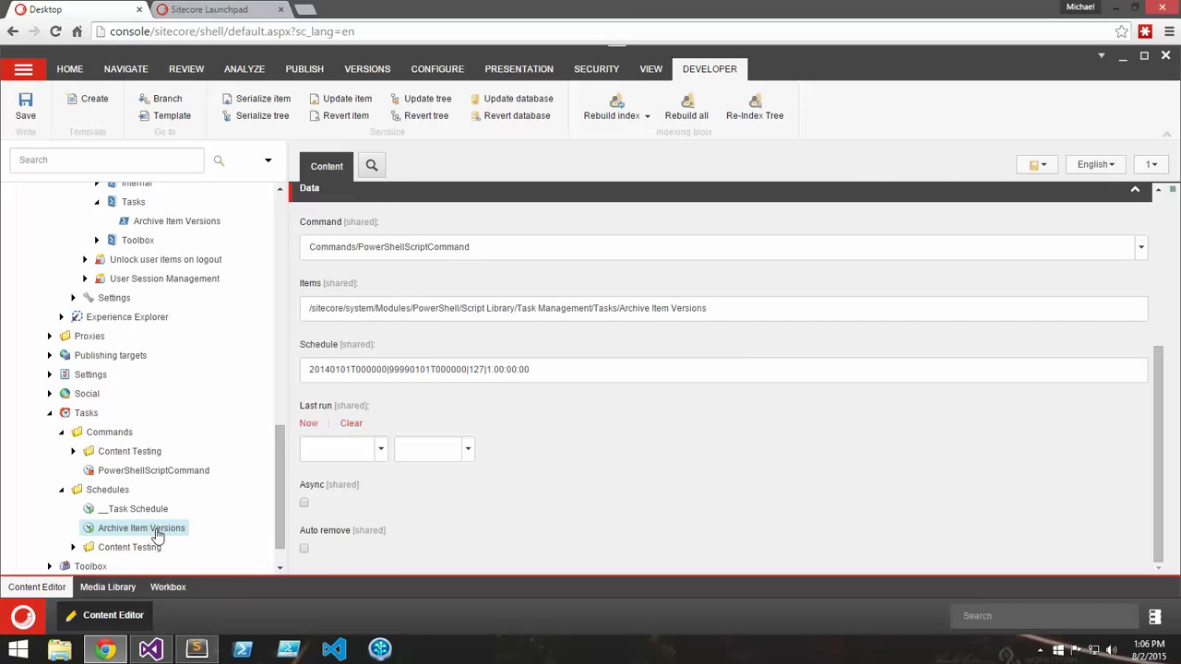
right_click(142, 528)
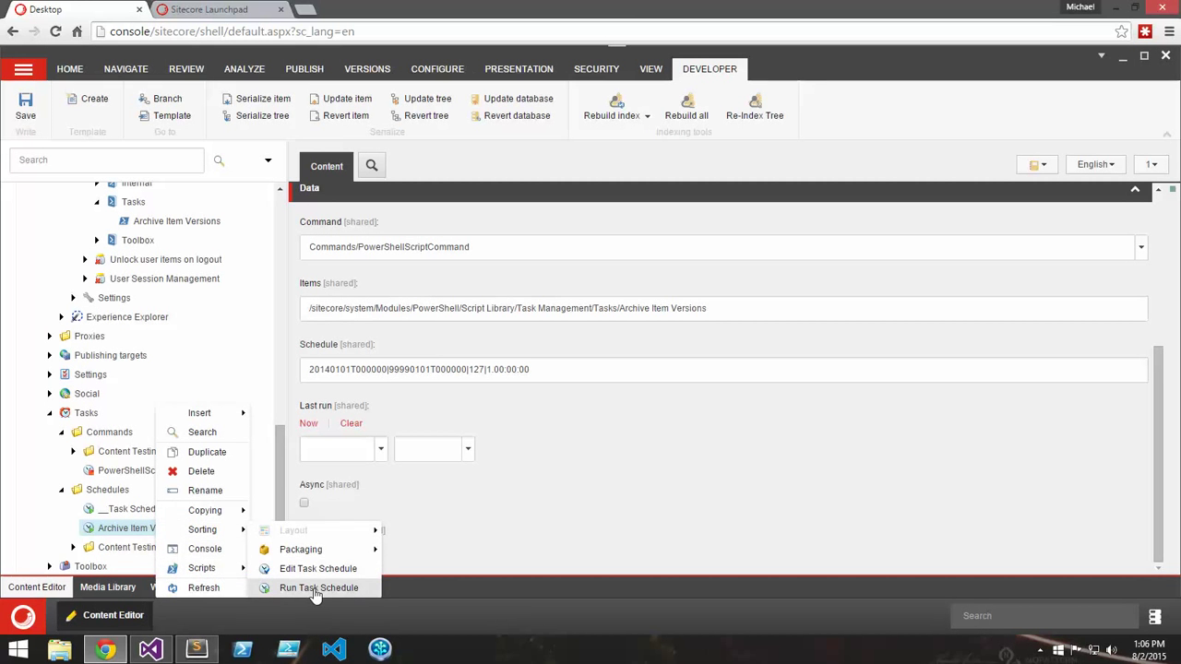
mouse_move(513, 539)
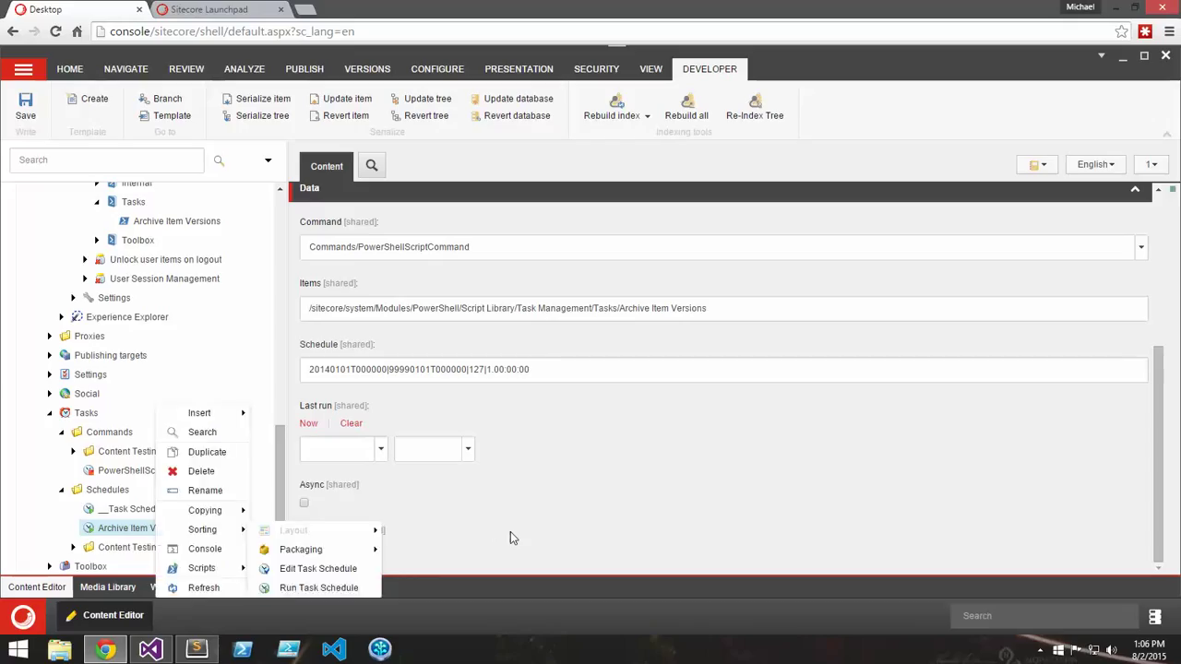
left_click(513, 535)
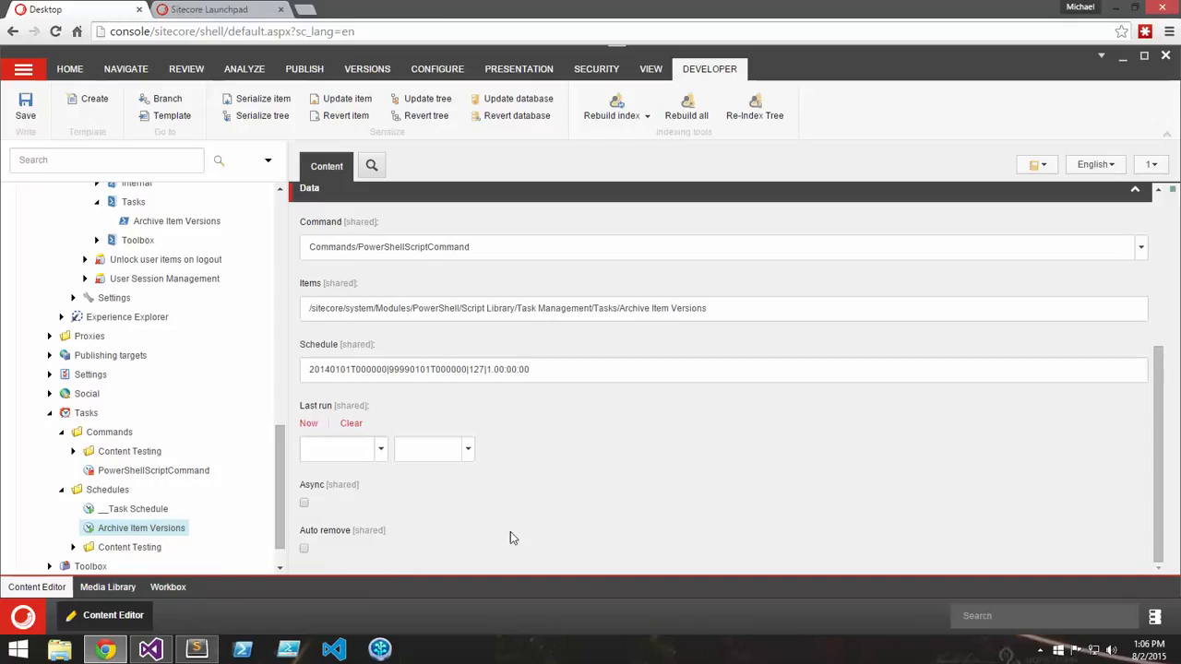